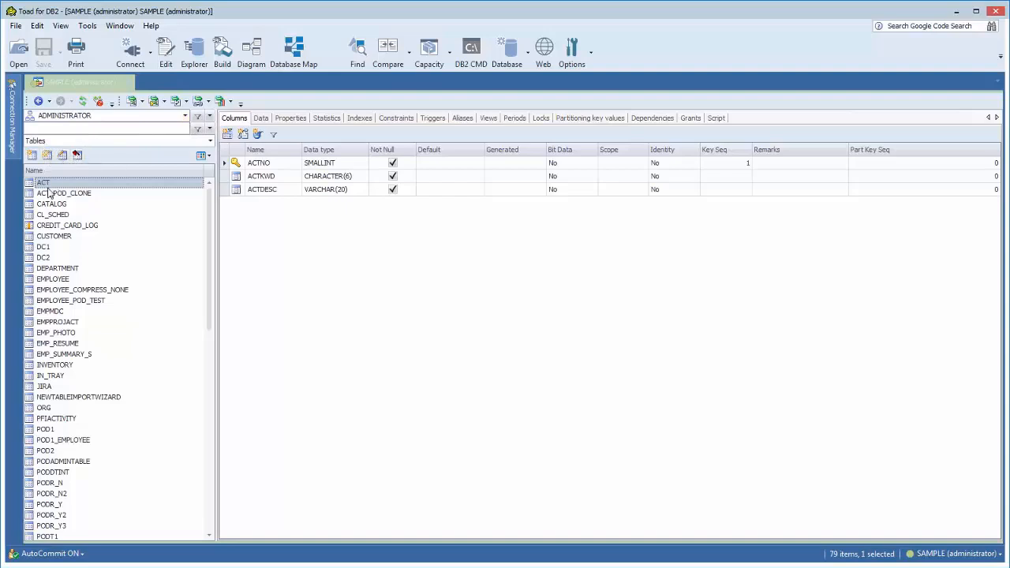
{"action": "mouse_move", "coordinate": [55, 124]}
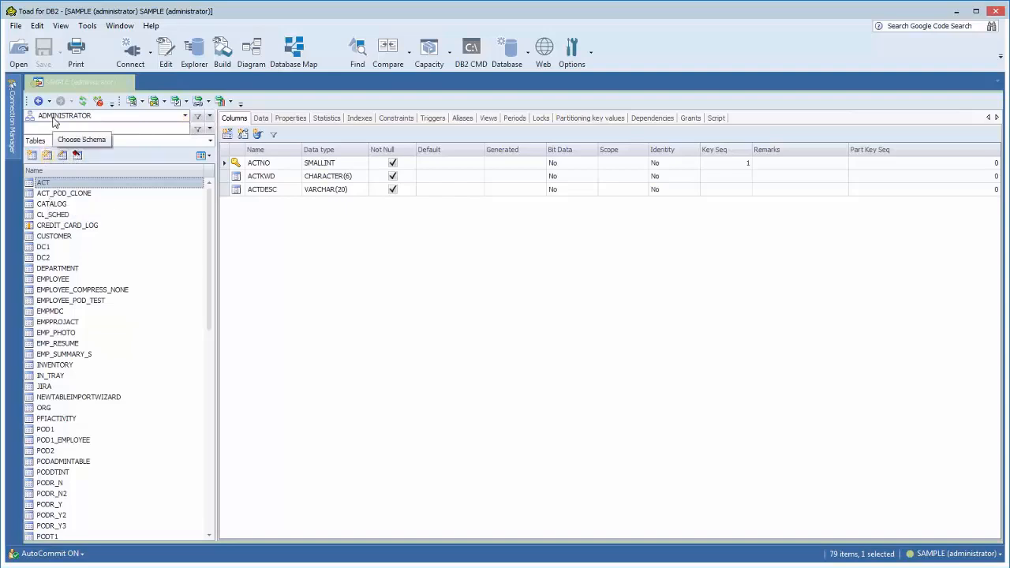
Browse the STAGE schema's tables, then return to the ADMINISTRATOR schema
{"action": "left_click", "coordinate": [186, 116]}
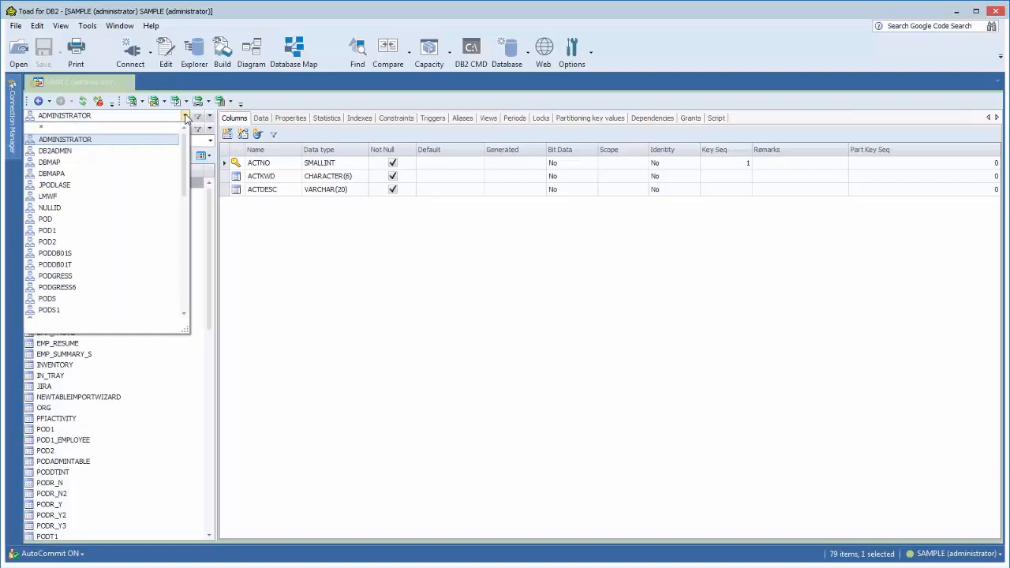
{"action": "scroll", "scroll_direction": "down", "scroll_amount": 3}
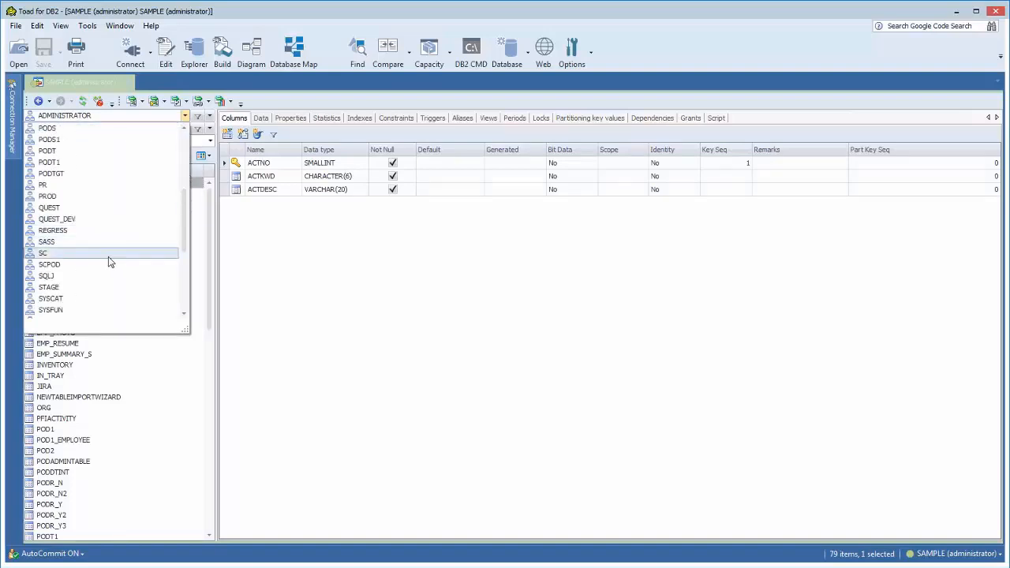
{"action": "left_click", "coordinate": [47, 287]}
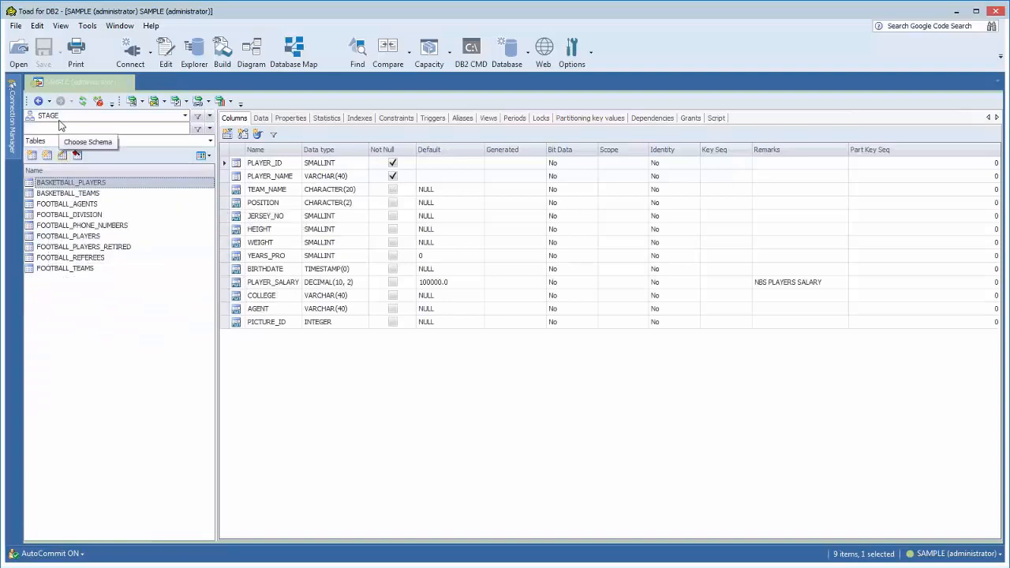
{"action": "left_click", "coordinate": [188, 115]}
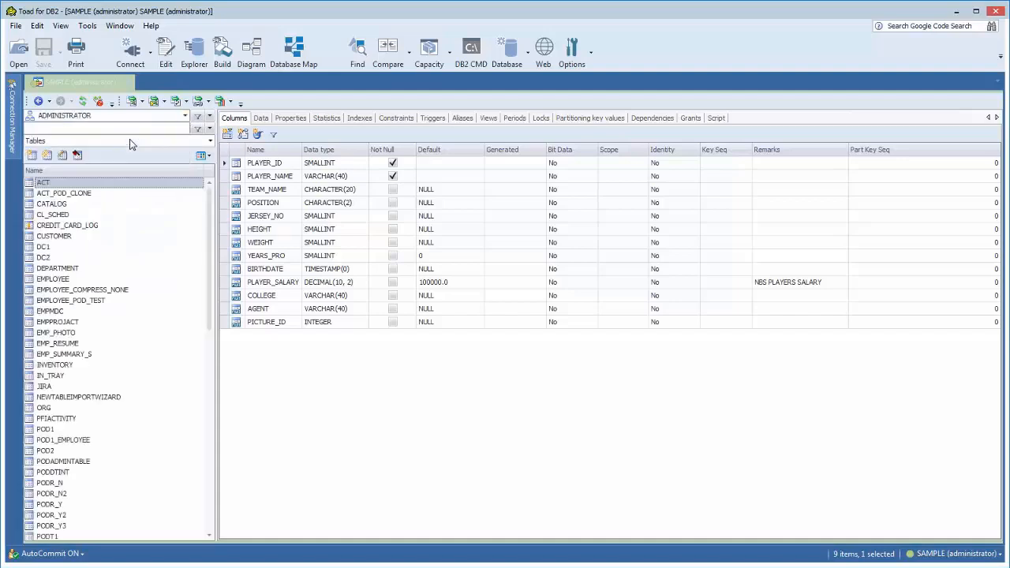
{"action": "left_click", "coordinate": [42, 181]}
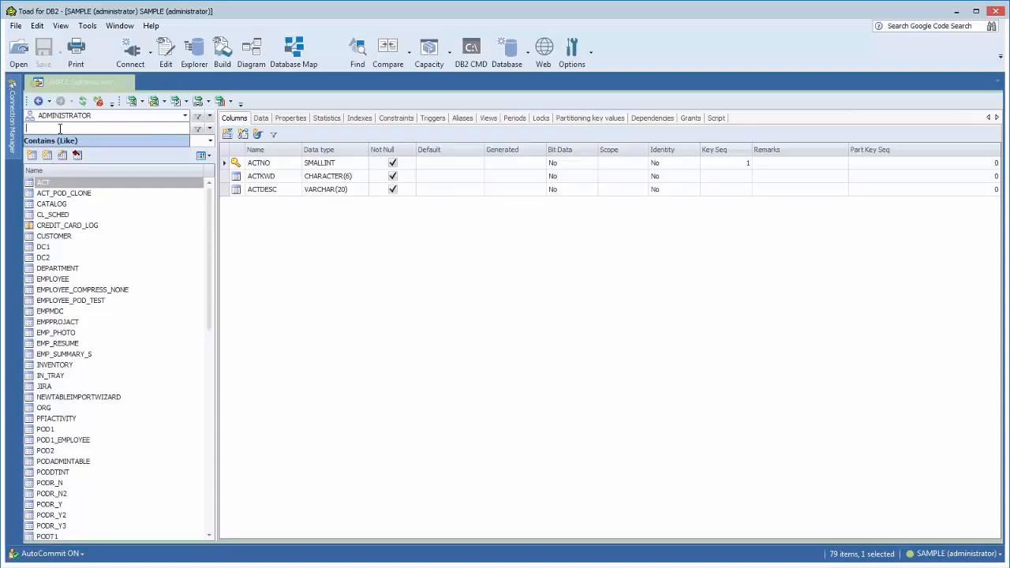
Filter the ADMINISTRATOR table list to names containing EMP using the EMP* pattern
{"action": "type", "text": "emp*"}
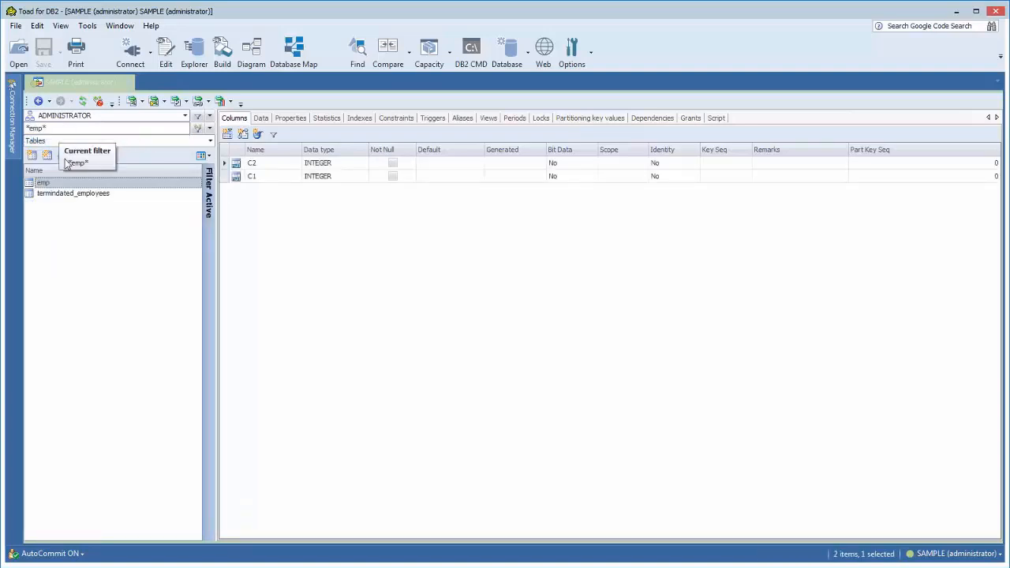
{"action": "mouse_move", "coordinate": [109, 205]}
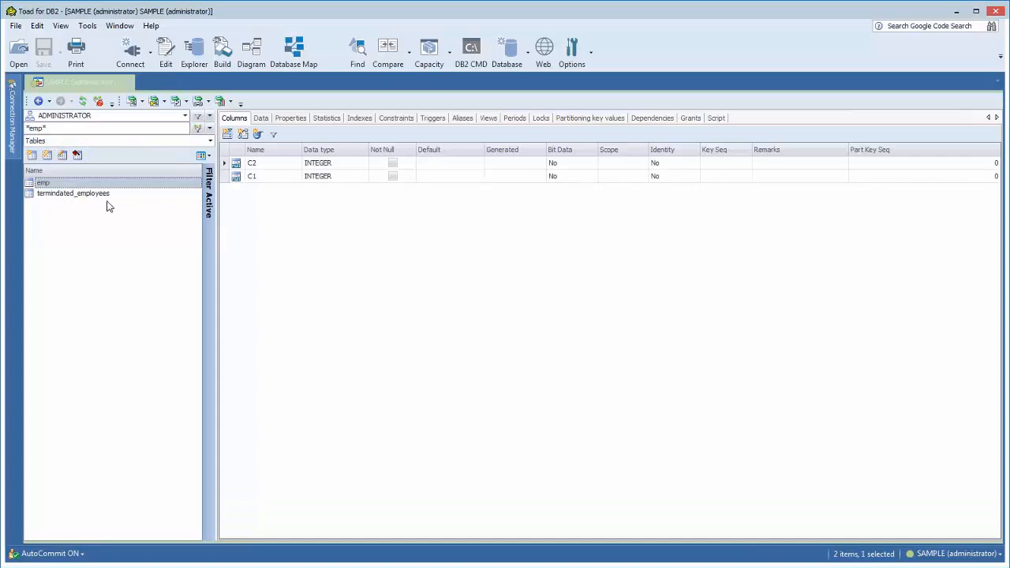
{"action": "mouse_move", "coordinate": [73, 192]}
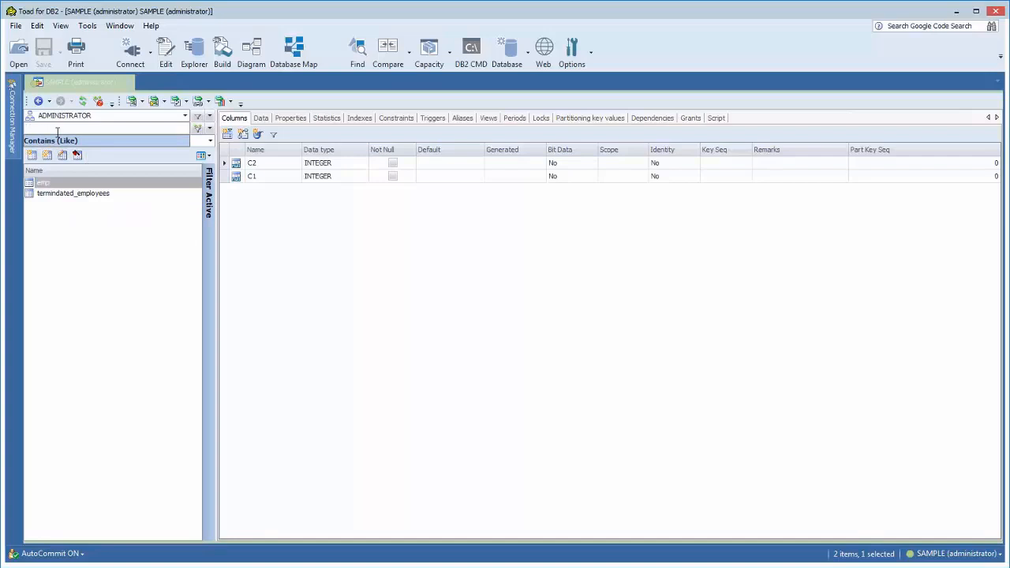
{"action": "type", "text": "EMP*"}
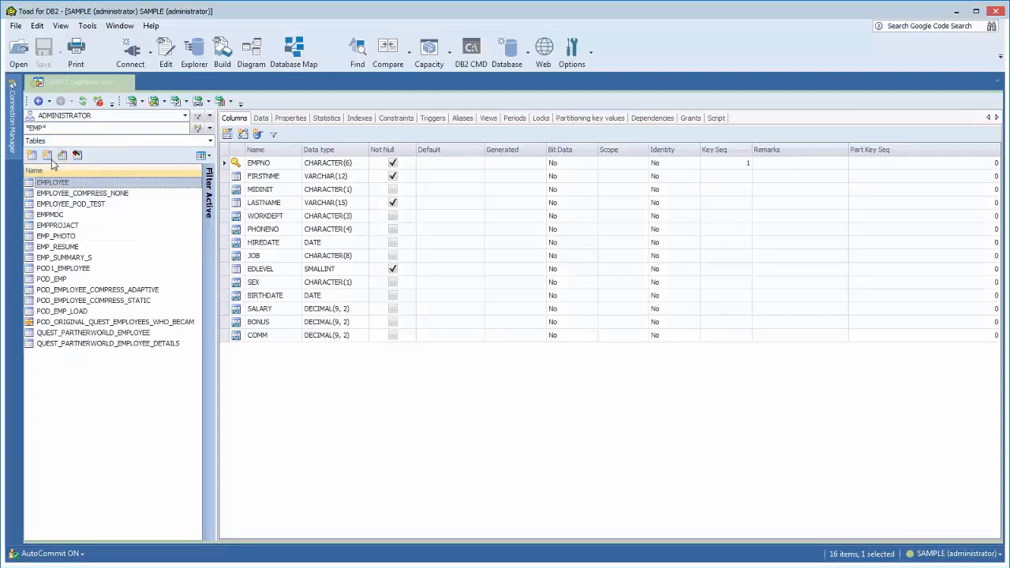
{"action": "mouse_move", "coordinate": [76, 208]}
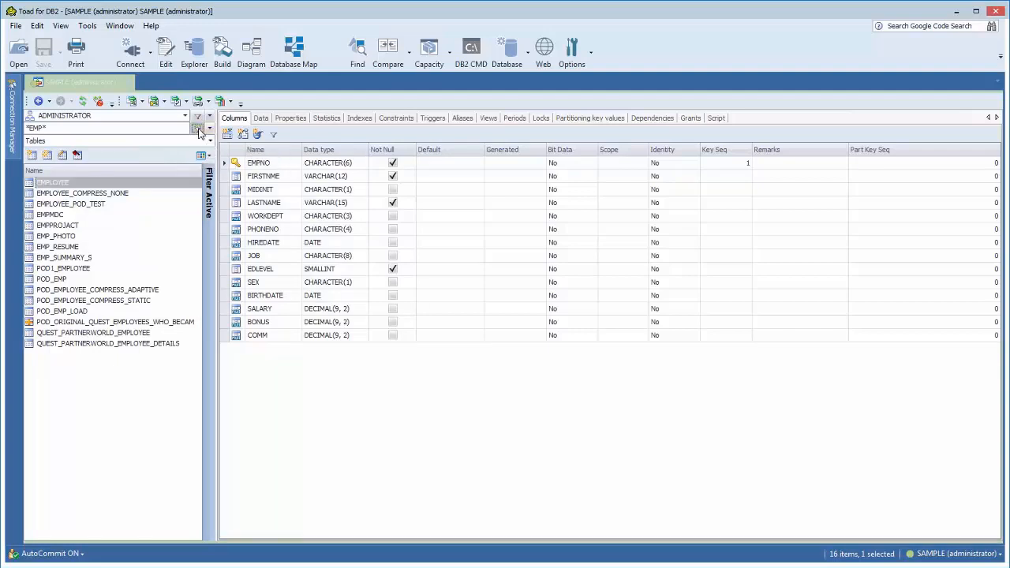
In Filter Tables, set search string EMP with the Contains (Like) condition
{"action": "left_click", "coordinate": [197, 128]}
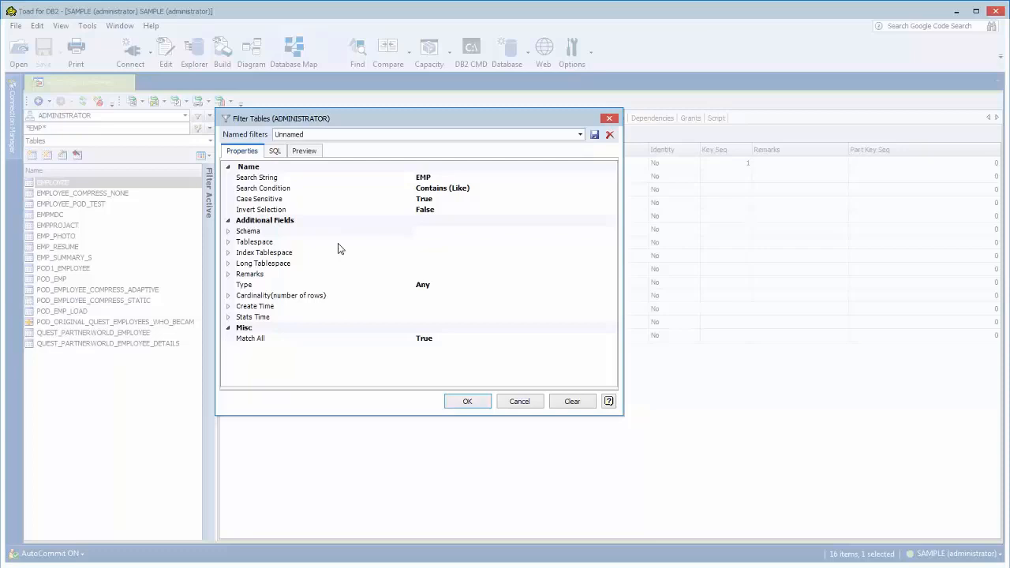
{"action": "mouse_move", "coordinate": [432, 250]}
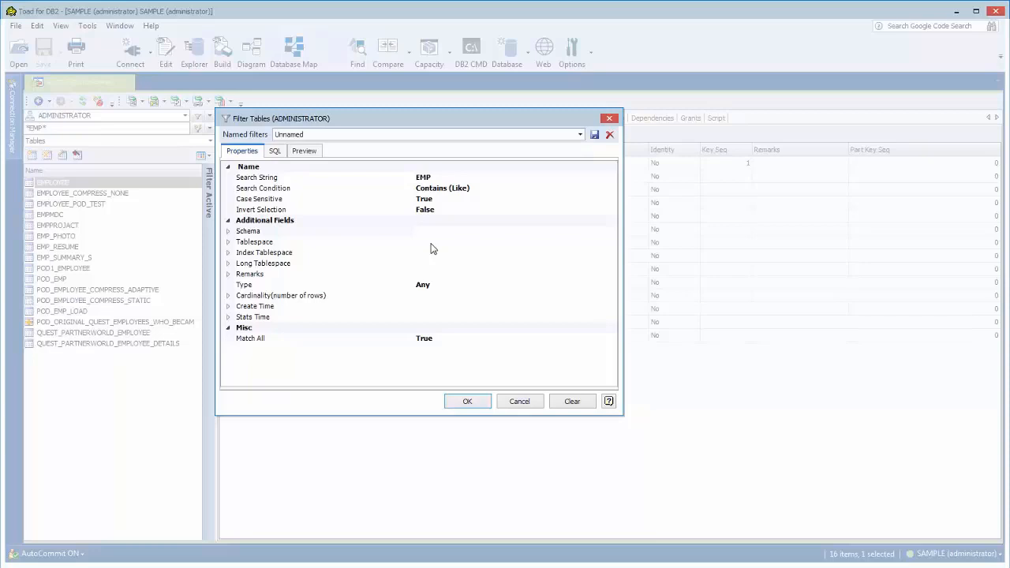
{"action": "mouse_move", "coordinate": [408, 316]}
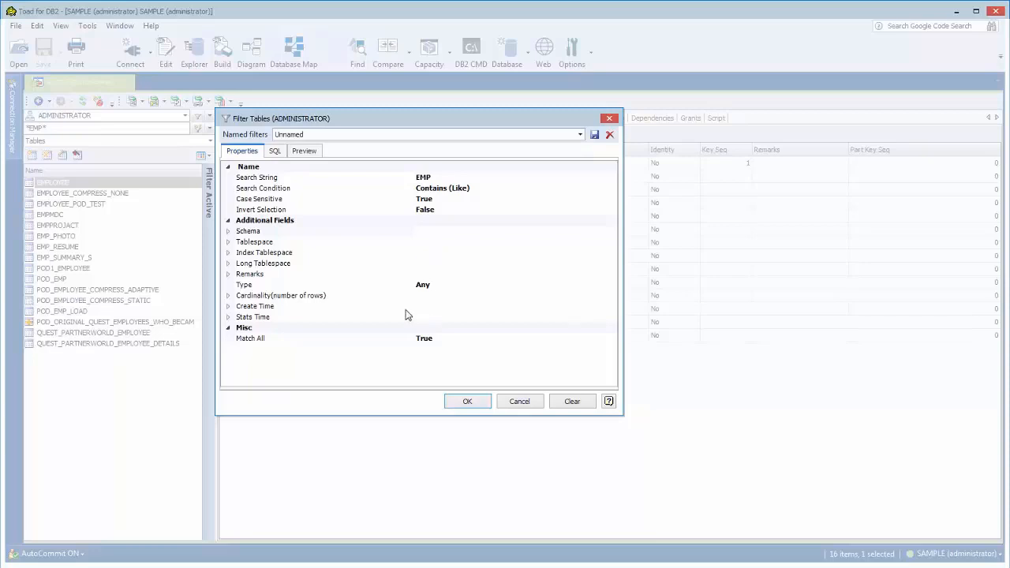
{"action": "mouse_move", "coordinate": [474, 193]}
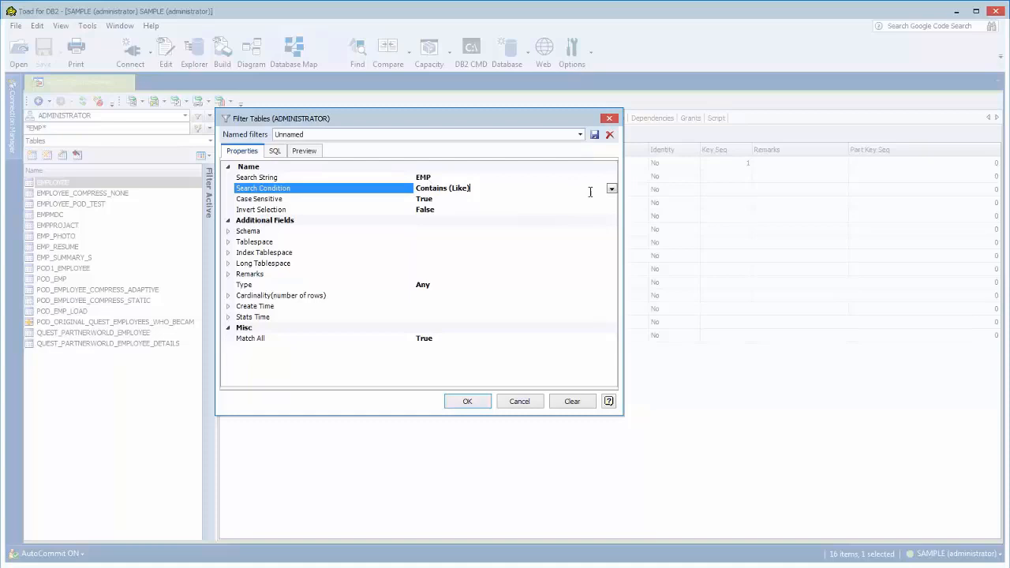
{"action": "left_click", "coordinate": [611, 190]}
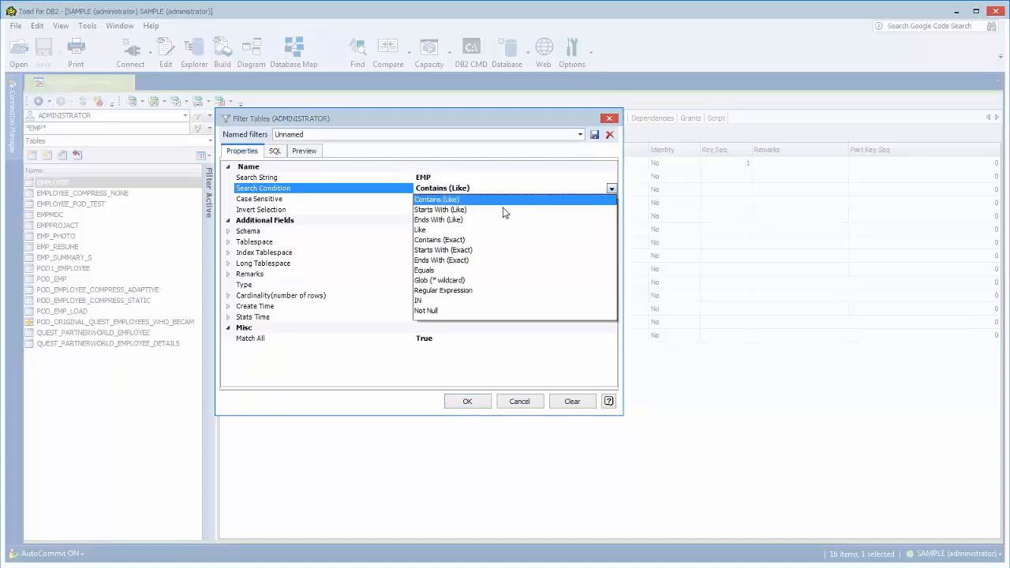
{"action": "mouse_move", "coordinate": [470, 240]}
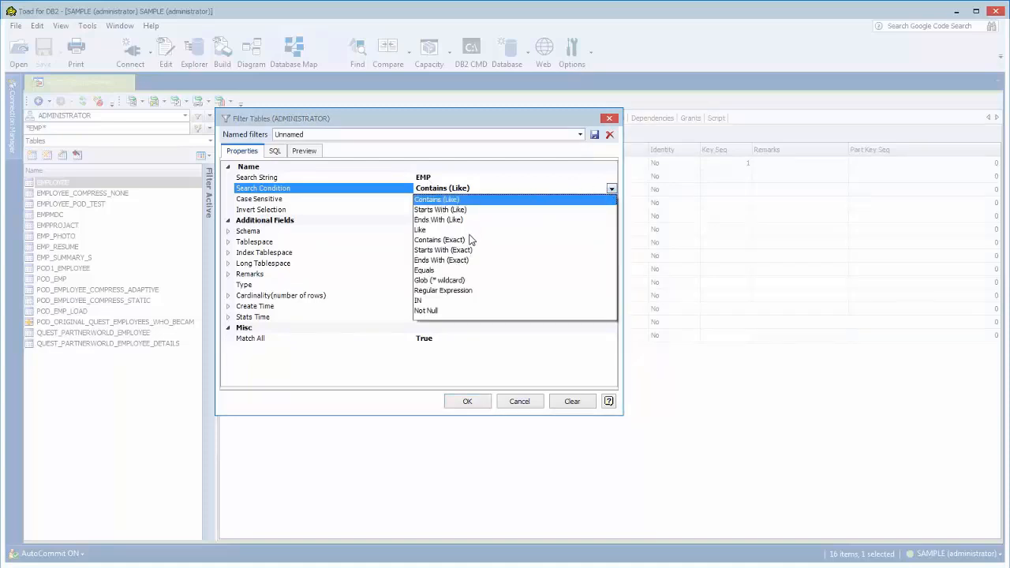
{"action": "mouse_move", "coordinate": [363, 232]}
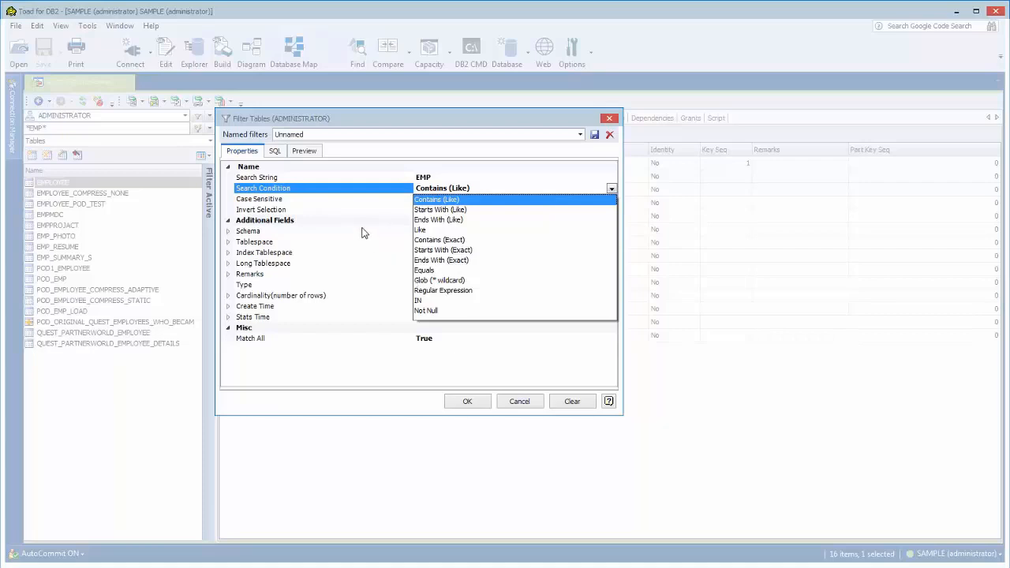
{"action": "mouse_move", "coordinate": [347, 194]}
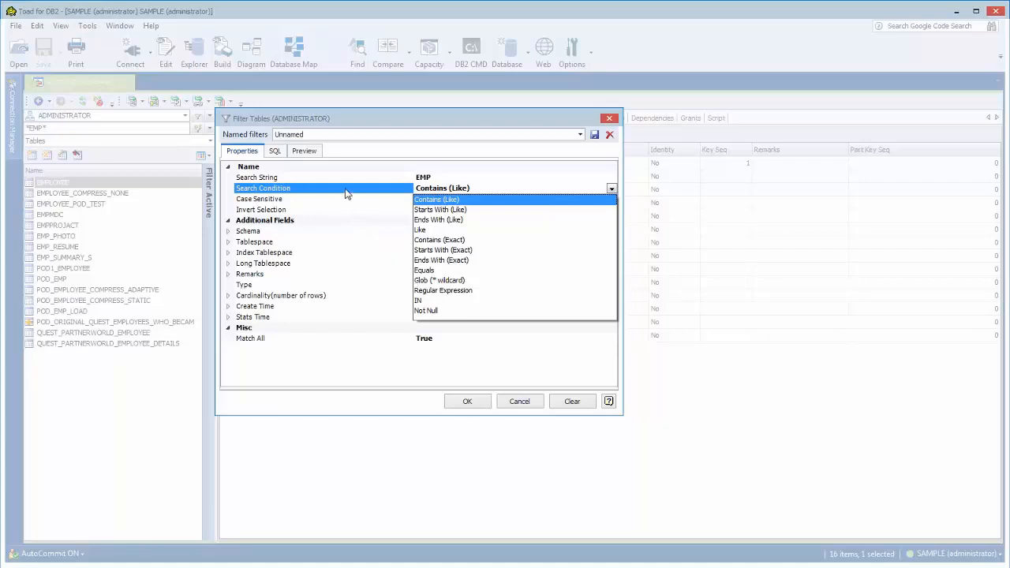
{"action": "left_click", "coordinate": [438, 199]}
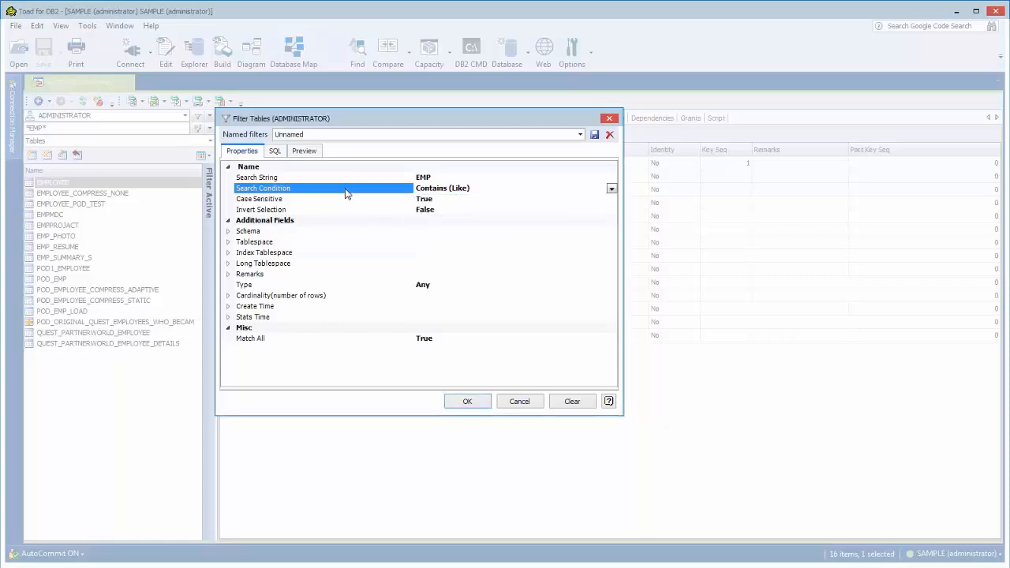
{"action": "mouse_move", "coordinate": [387, 213]}
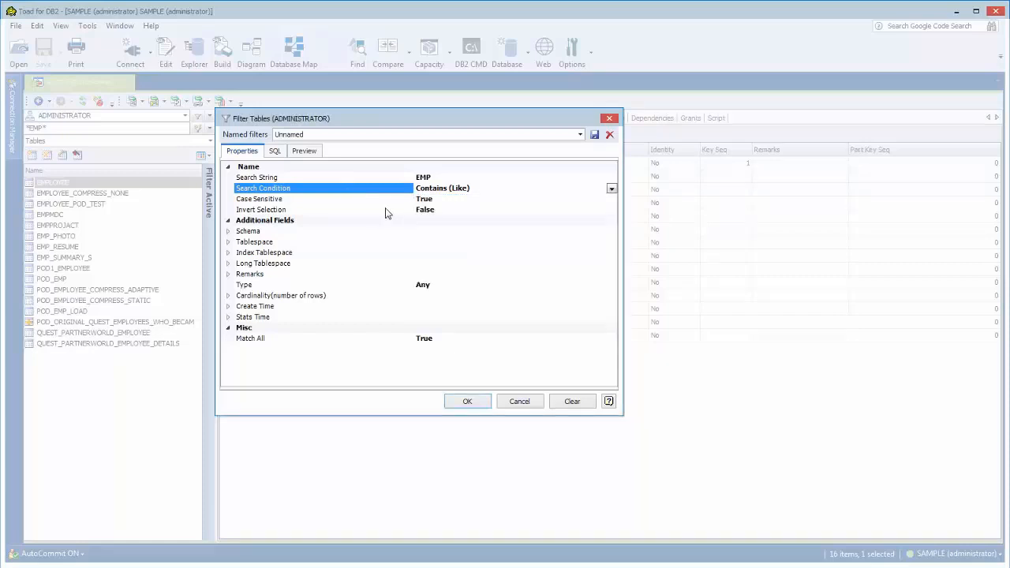
{"action": "mouse_move", "coordinate": [546, 410]}
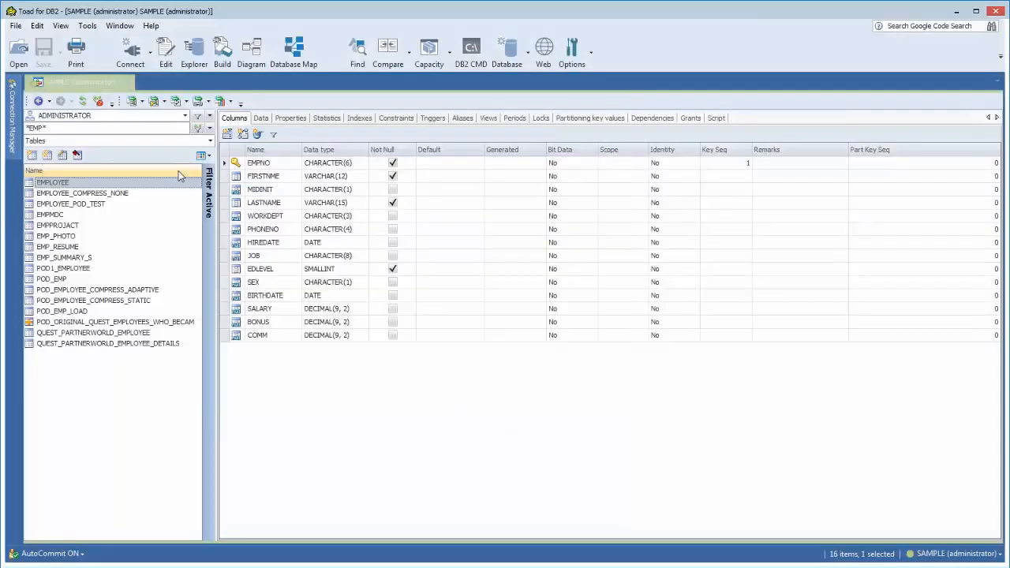
{"action": "mouse_move", "coordinate": [139, 117]}
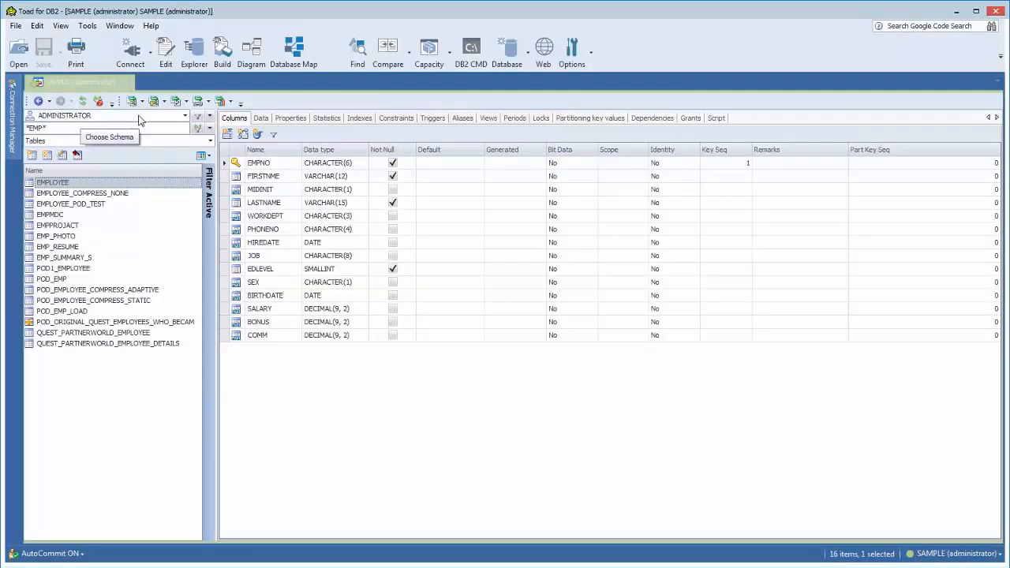
{"action": "left_click", "coordinate": [185, 116]}
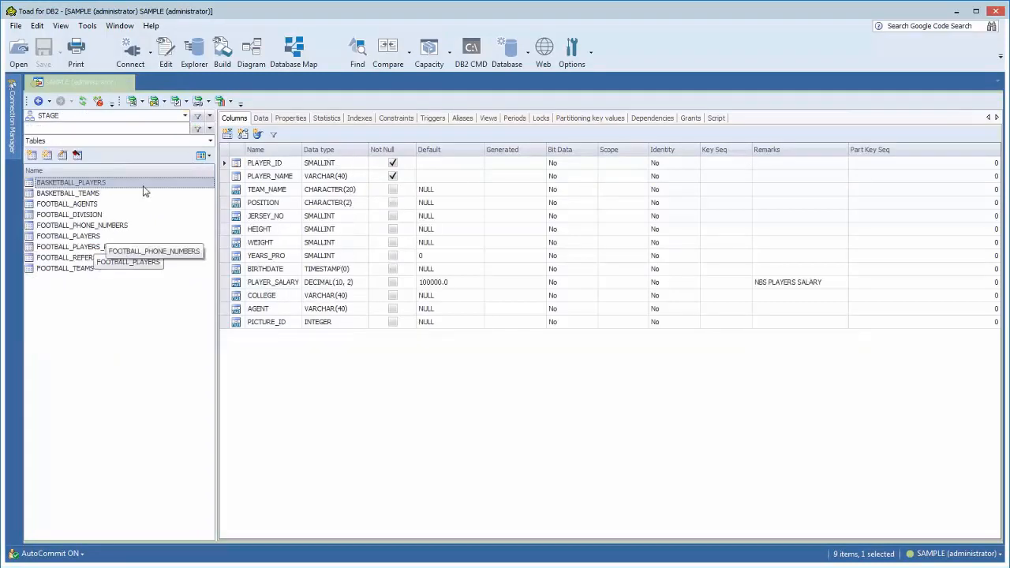
{"action": "left_click", "coordinate": [204, 115]}
{"action": "type", "text": "*EMP*"}
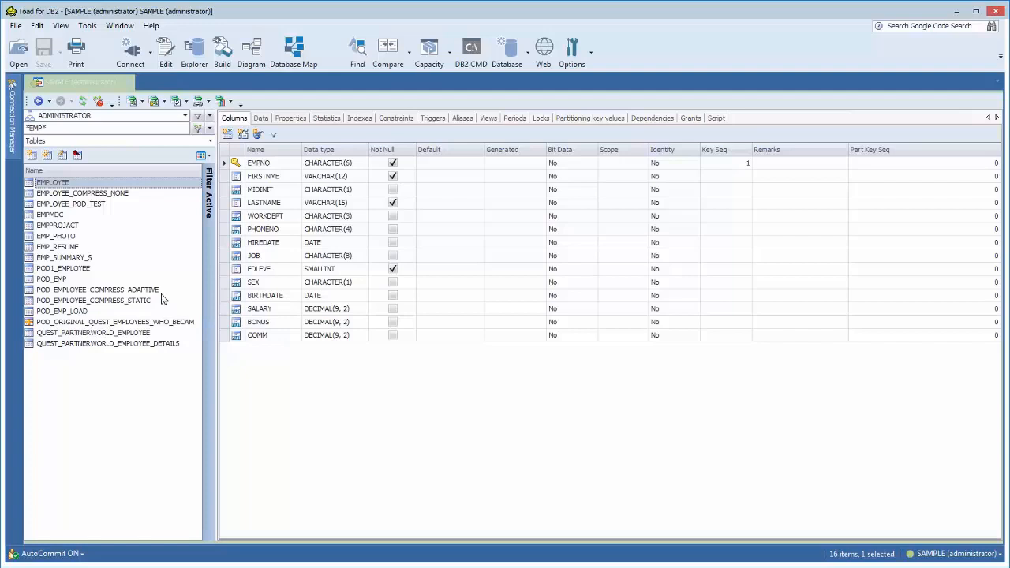
{"action": "left_click", "coordinate": [208, 140]}
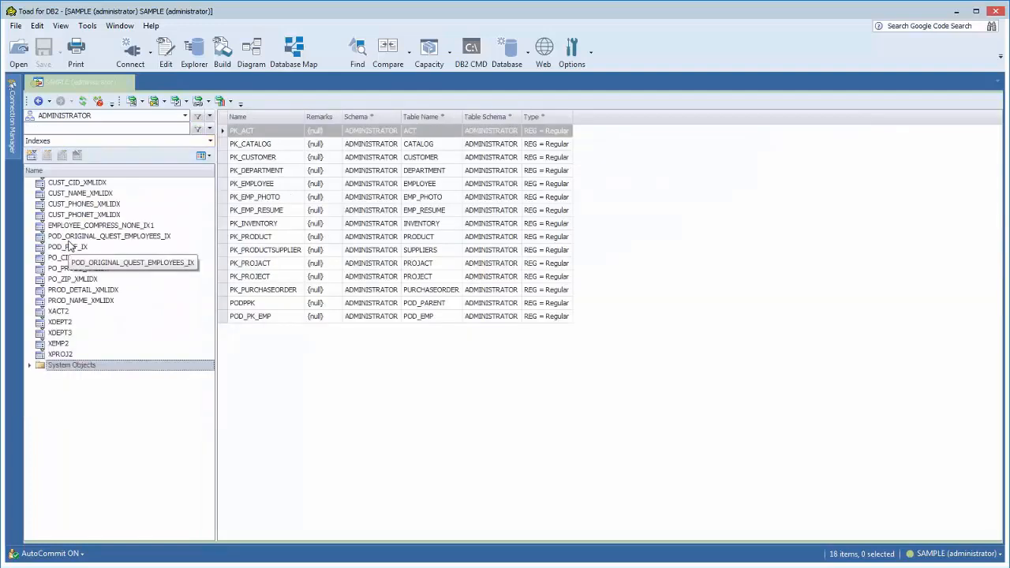
{"action": "left_click", "coordinate": [75, 181]}
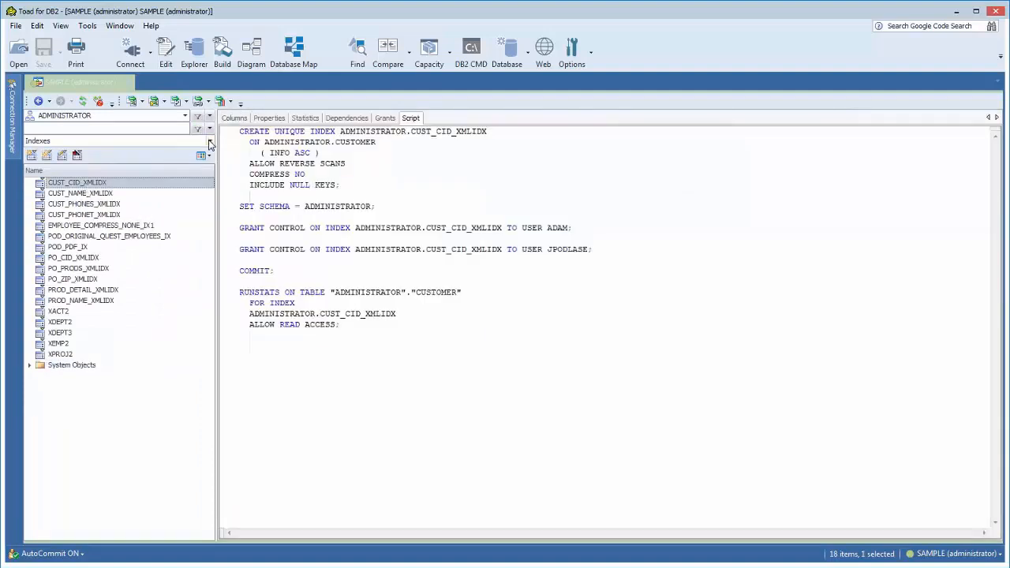
{"action": "left_click", "coordinate": [208, 141]}
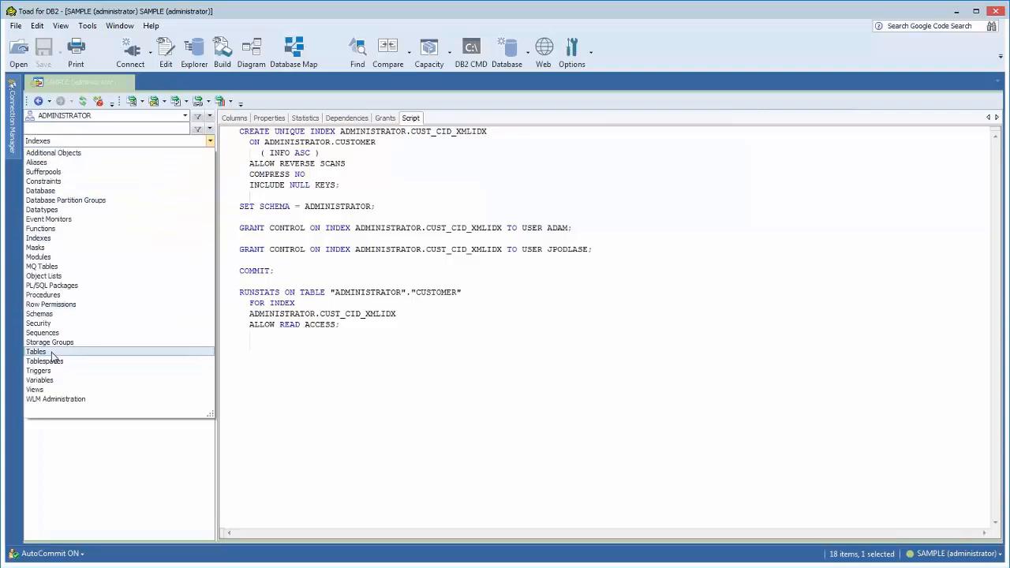
{"action": "left_click", "coordinate": [36, 353]}
{"action": "type", "text": "EM"}
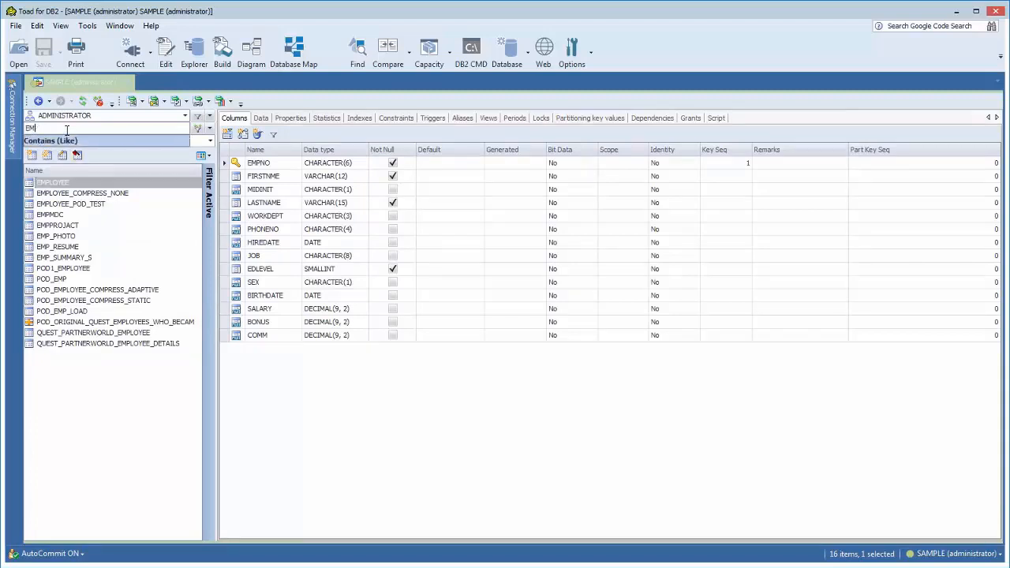
Replace the quick filter with lowercase em so only terminated_employees remains
{"action": "key", "text": "BackSpace"}
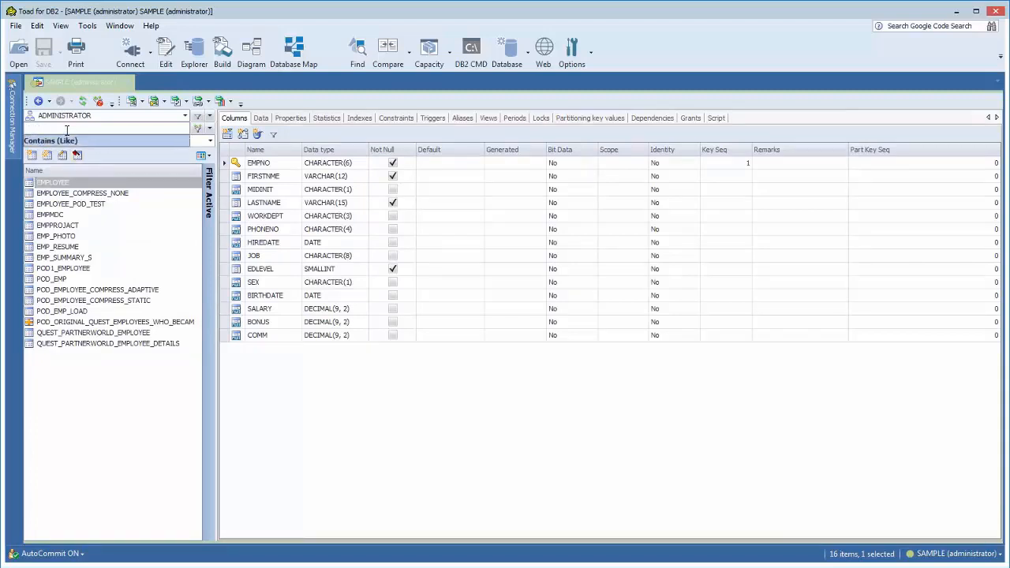
{"action": "type", "text": "emp*"}
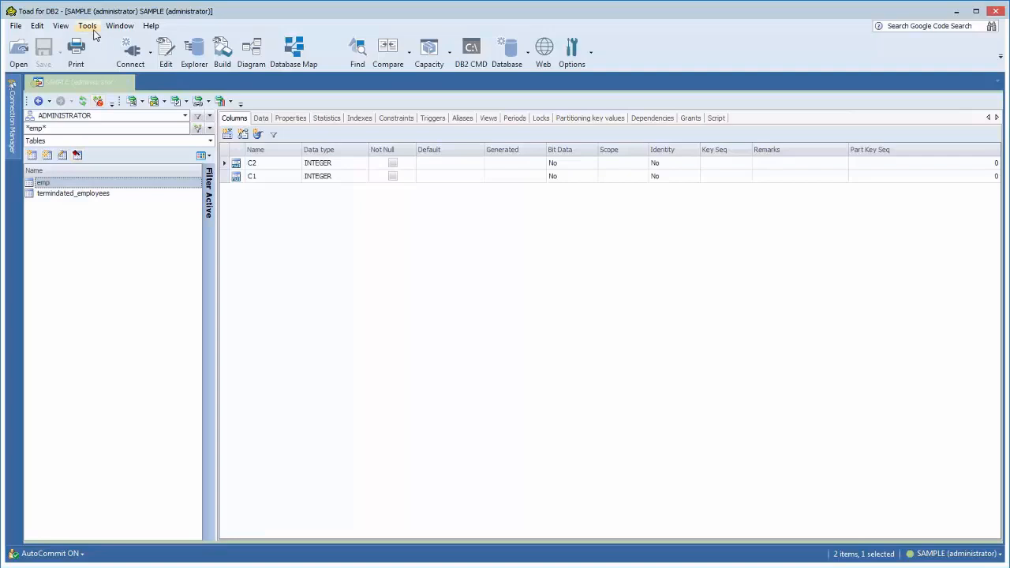
In Tools > Options > Explorer, enable 'Do not use case sensitive filtering in Object Explorer'
{"action": "left_click", "coordinate": [82, 25]}
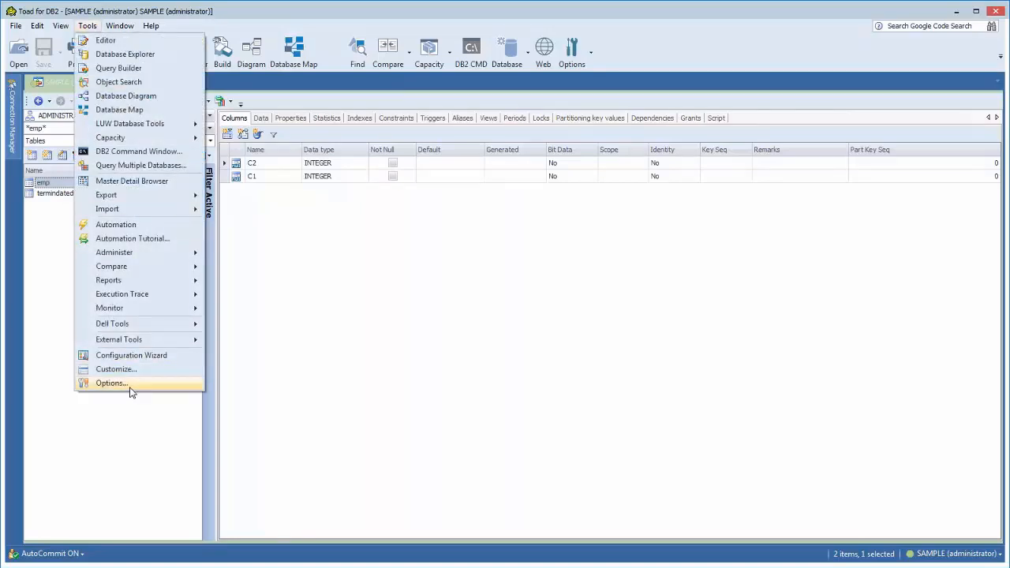
{"action": "left_click", "coordinate": [111, 384]}
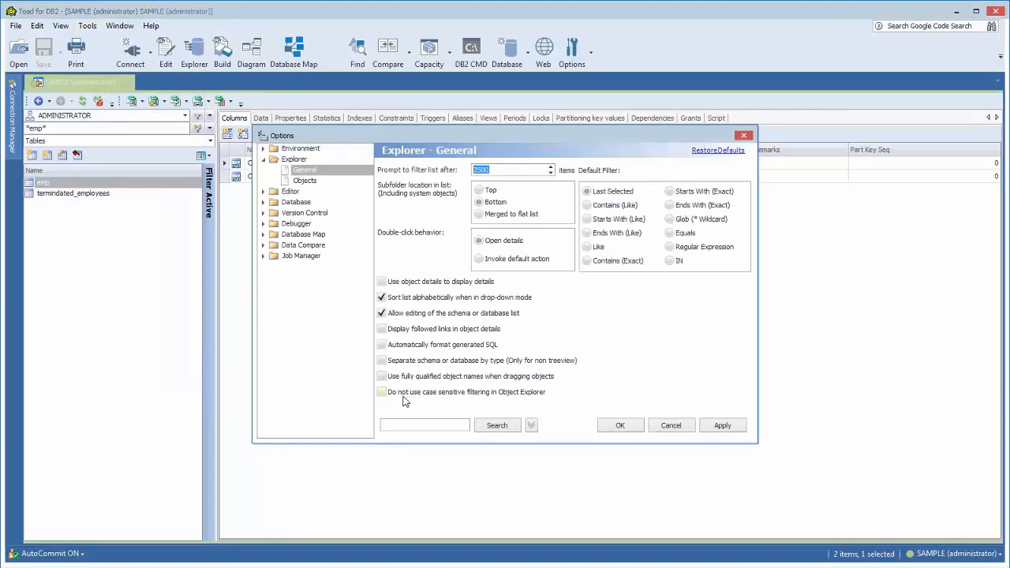
{"action": "left_click", "coordinate": [382, 391]}
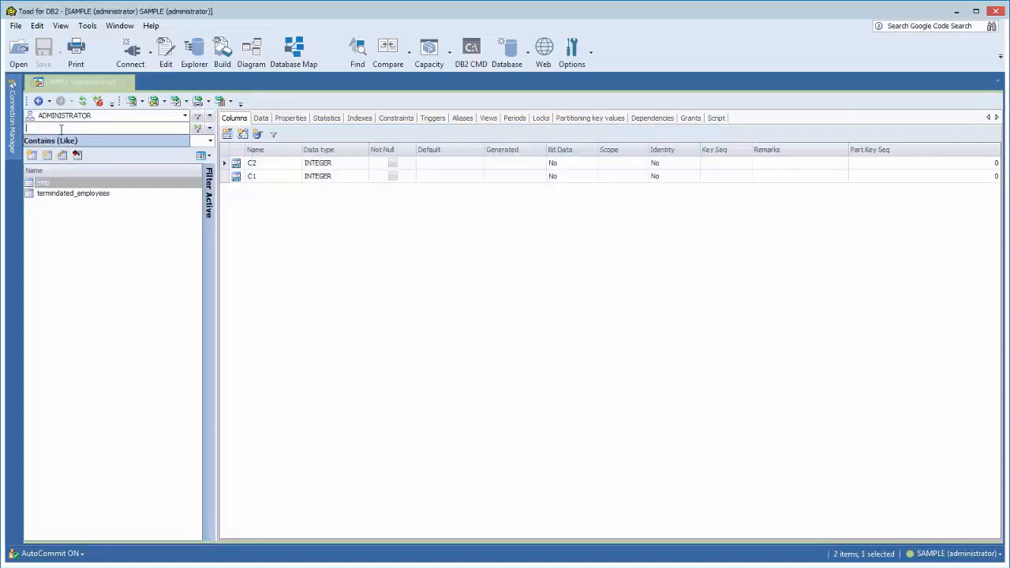
Filter tables by *EMP* so both uppercase and lowercase emp tables are listed
{"action": "type", "text": "EMP"}
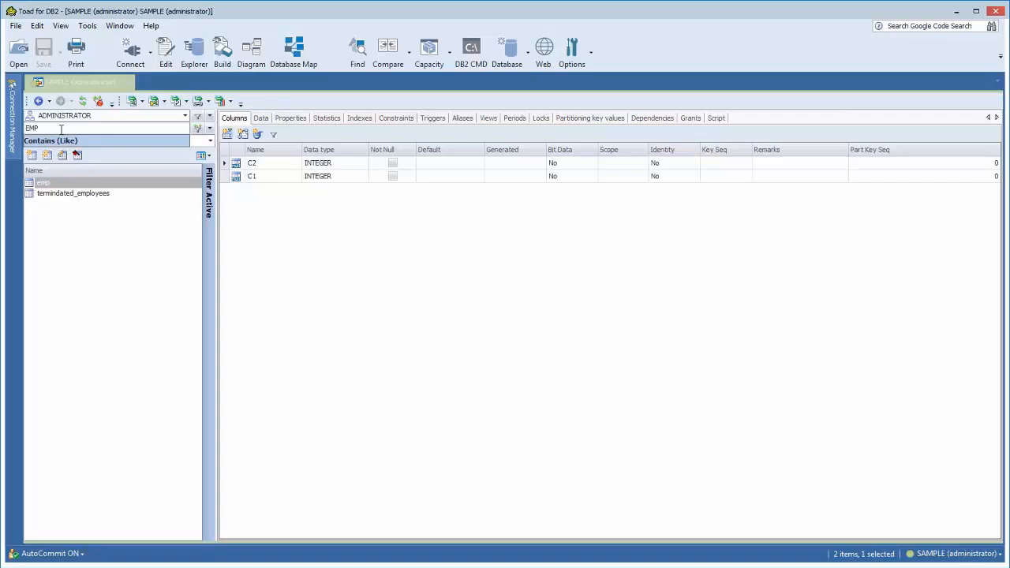
{"action": "type", "text": "*EMP*"}
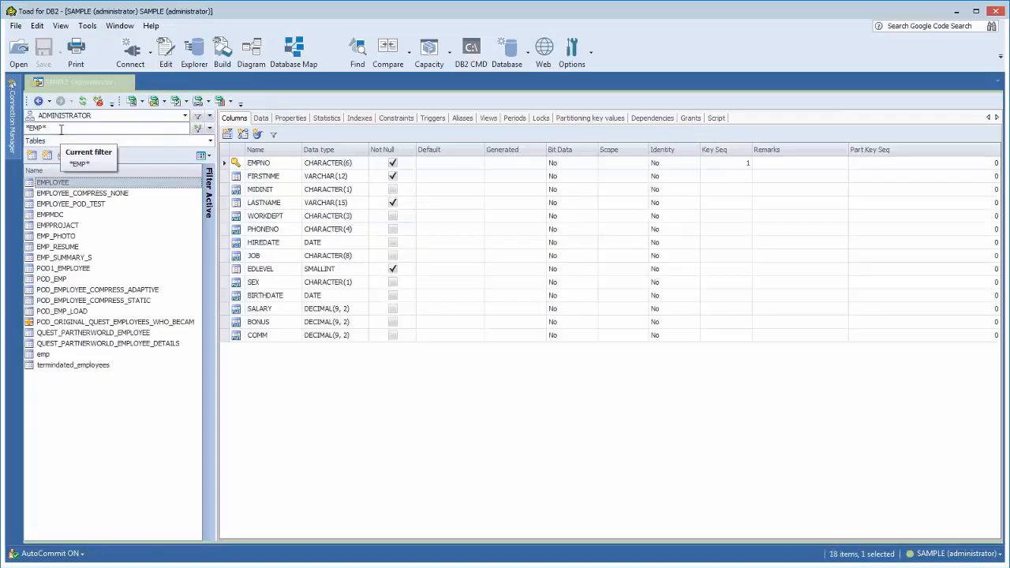